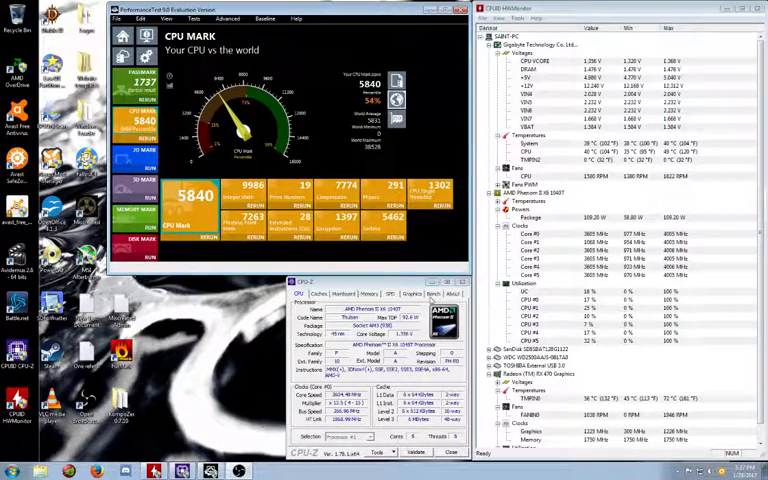
- Show CPU-Z's Memory tab with the 16 GB dual-channel DDR3 details and timings
click(371, 293)
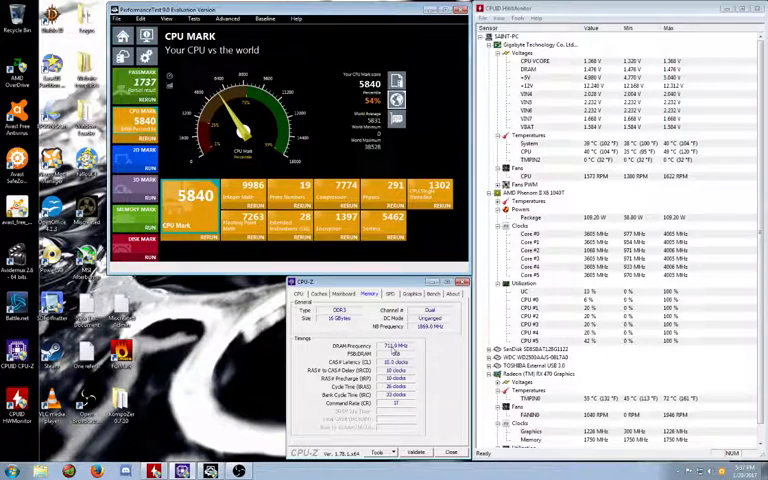
- View the Gigabyte Mainboard and Caches tabs, then return to the Phenom II X6 CPU tab
click(344, 293)
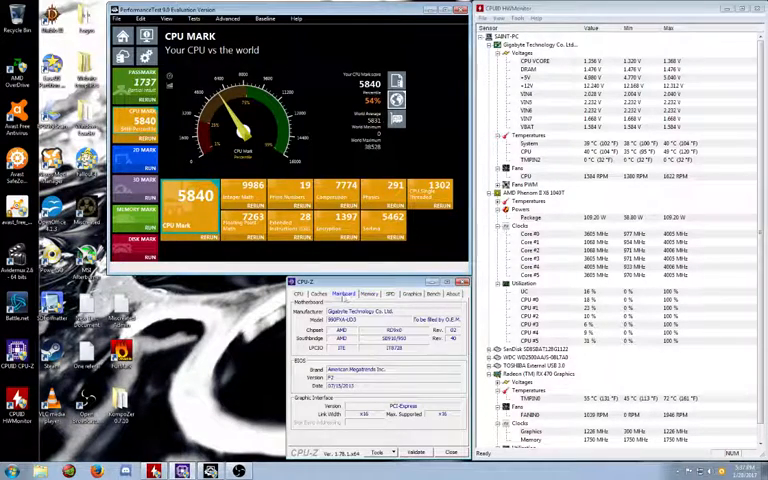
click(320, 293)
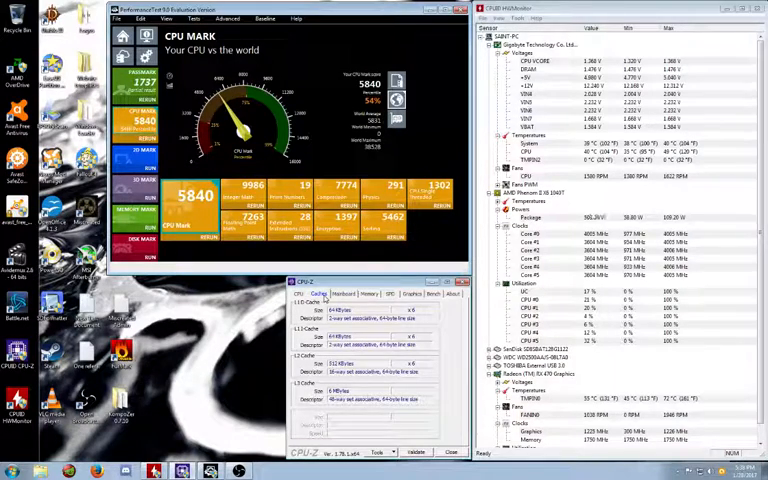
click(299, 293)
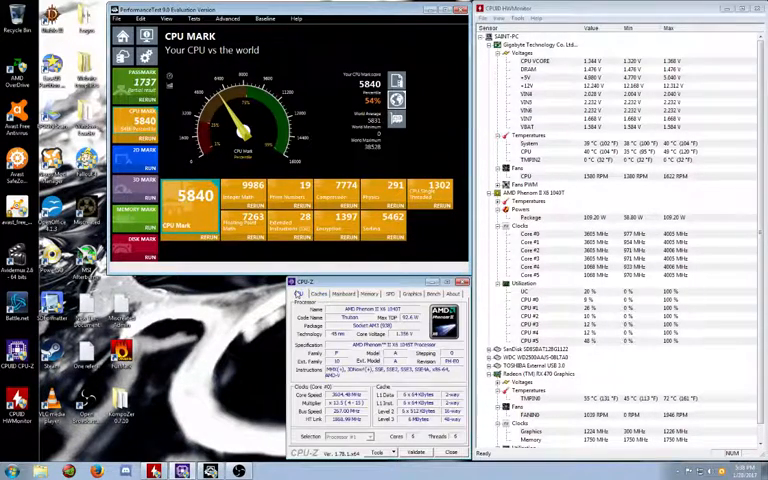